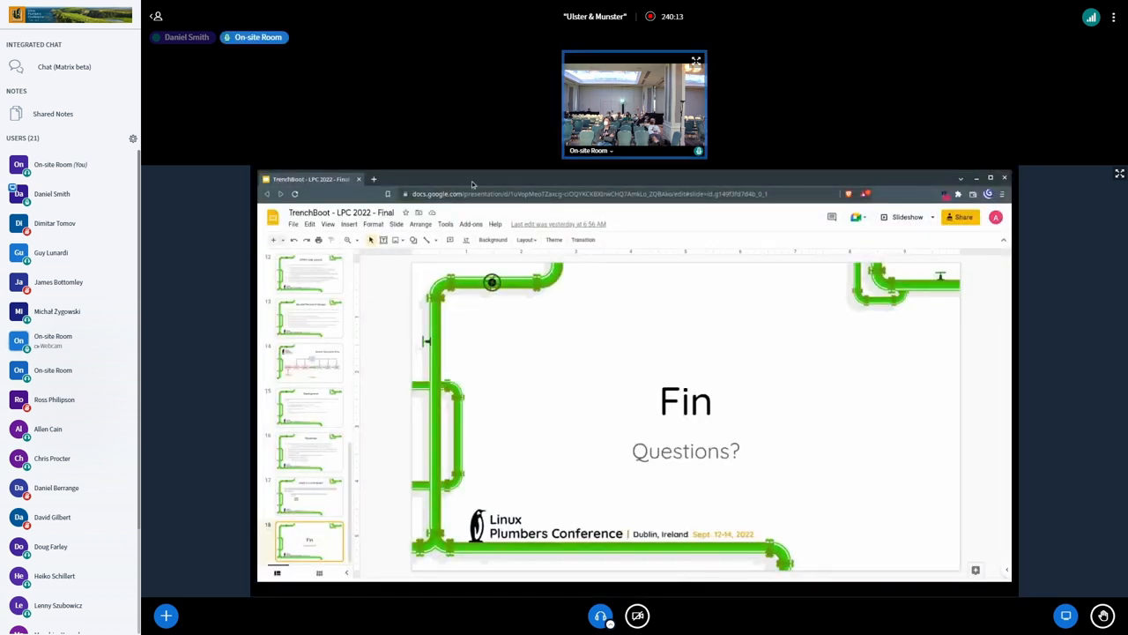
{"action": "mouse_move", "coordinate": [423, 568]}
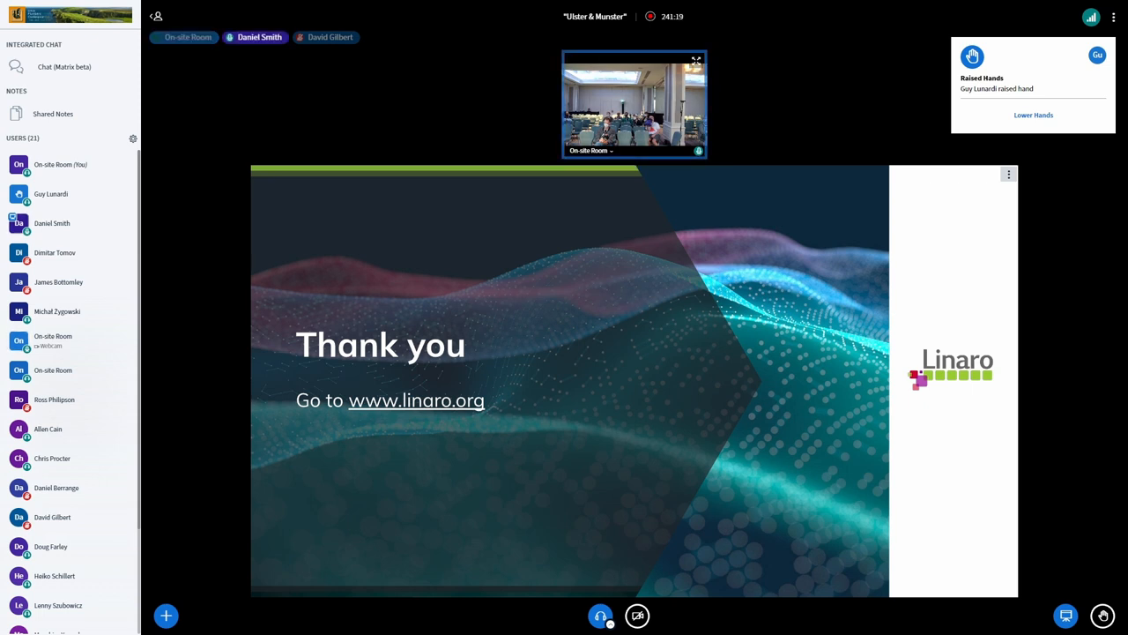
{"action": "left_click", "coordinate": [187, 37]}
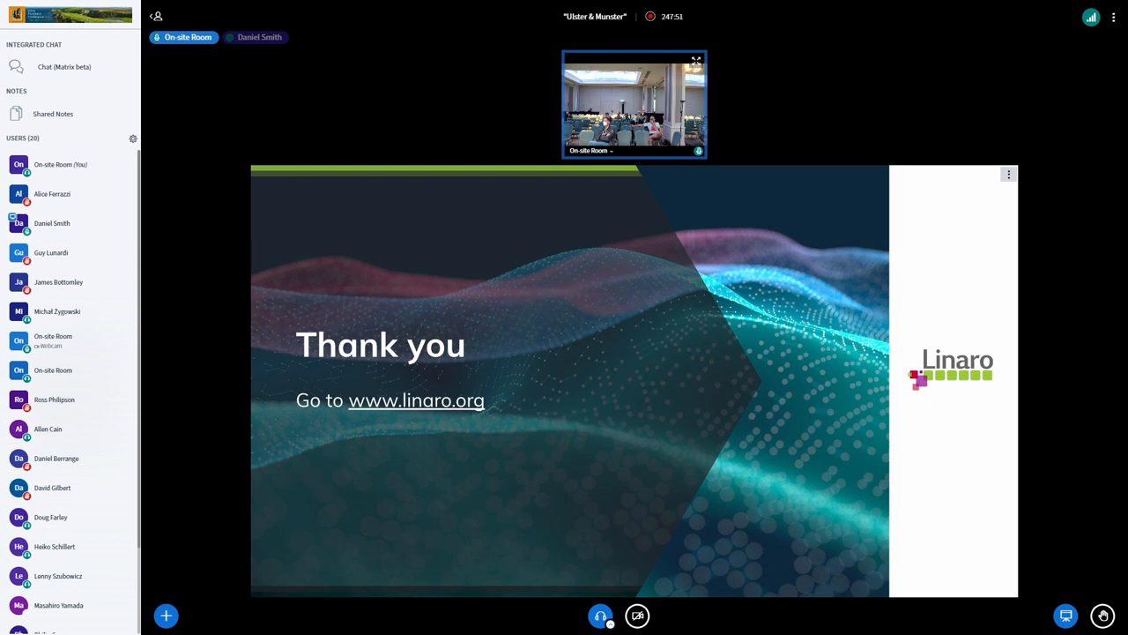
{"action": "left_click", "coordinate": [259, 37]}
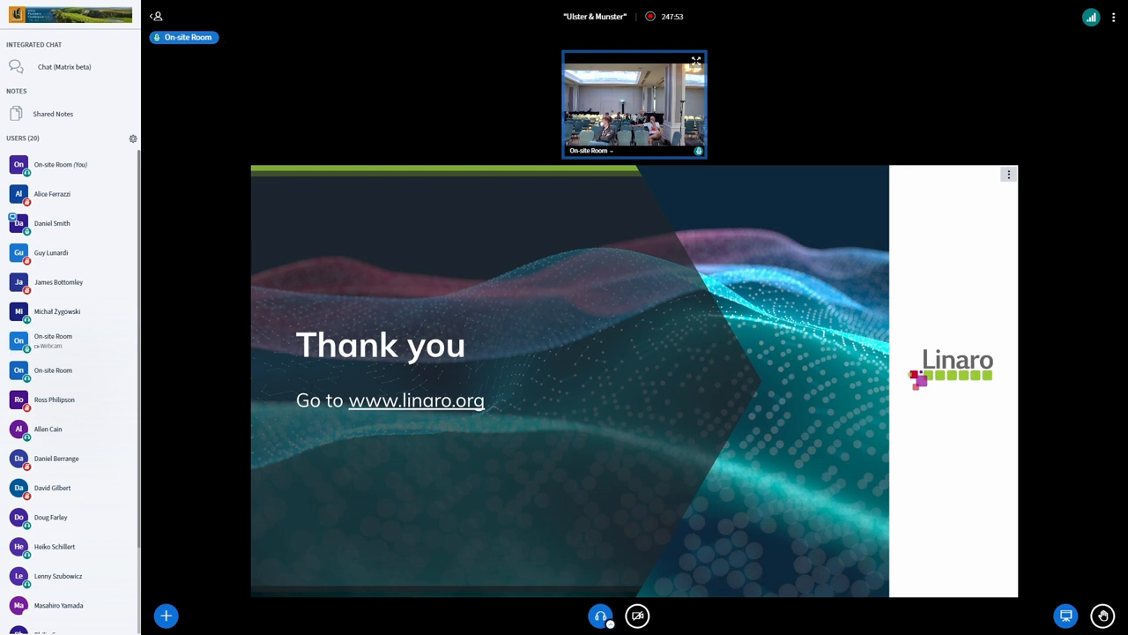